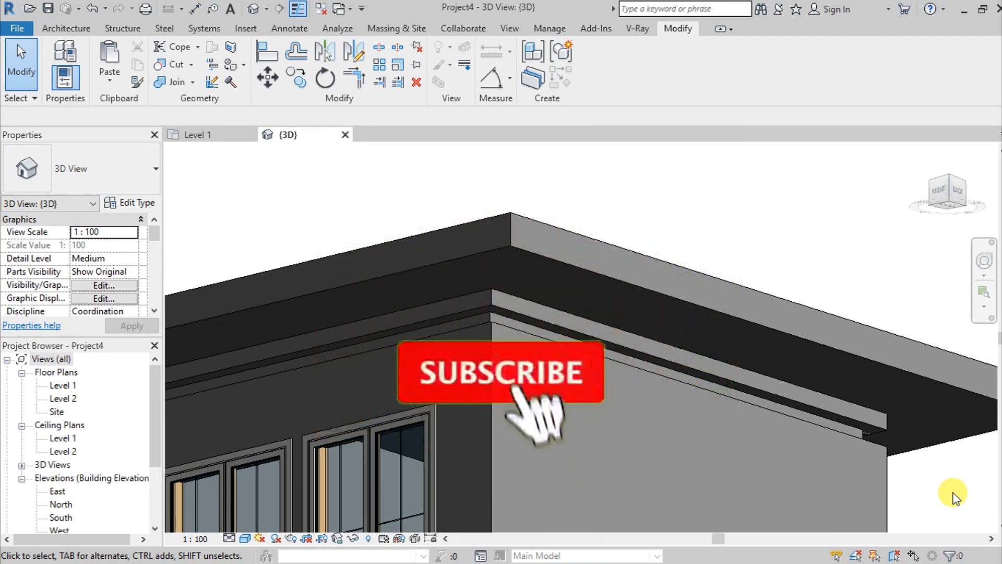
Orbit the house model to look at the roof slab's underside.
left_click(502, 373)
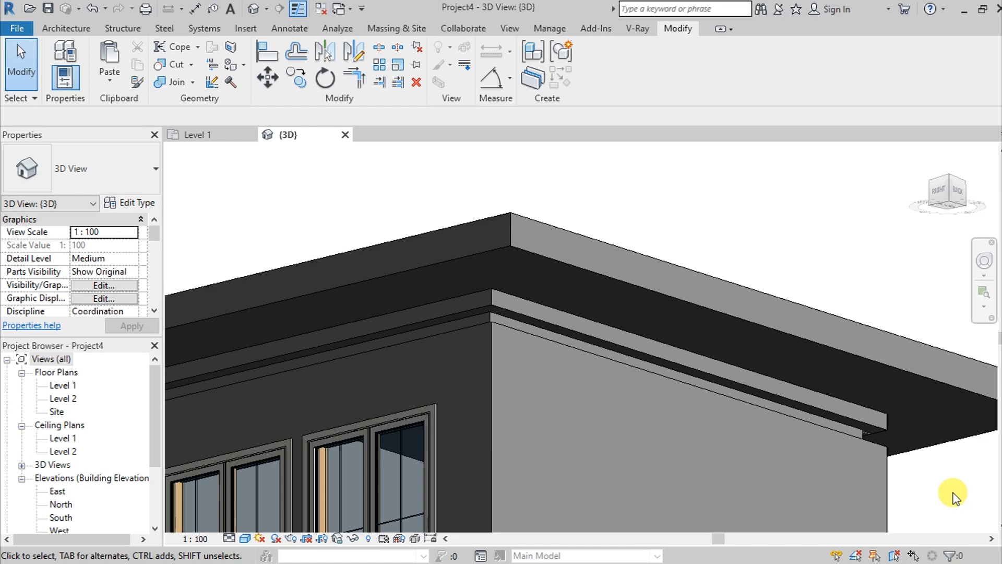
mouse_move(971, 504)
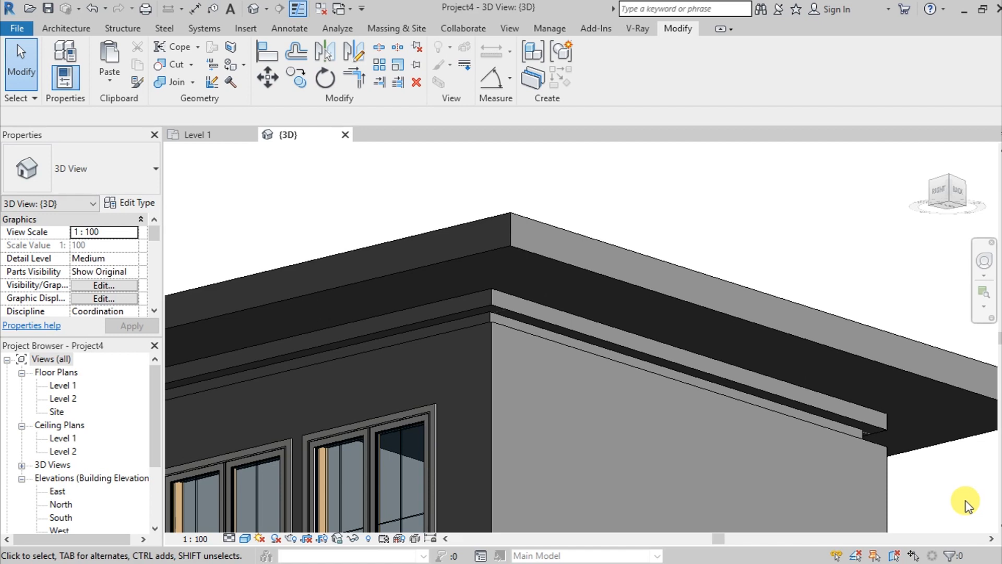
mouse_move(920, 490)
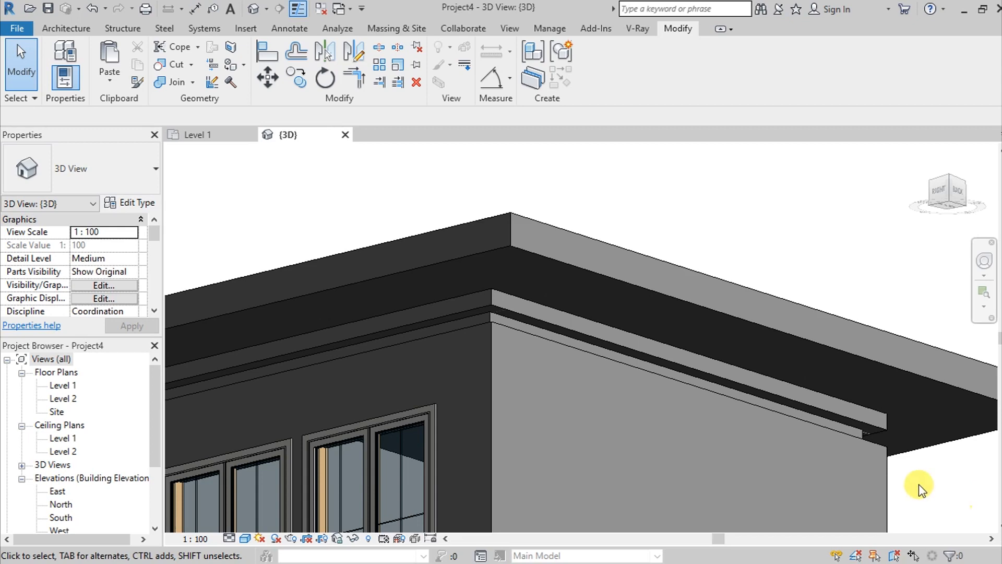
left_click_drag(919, 489, 735, 425)
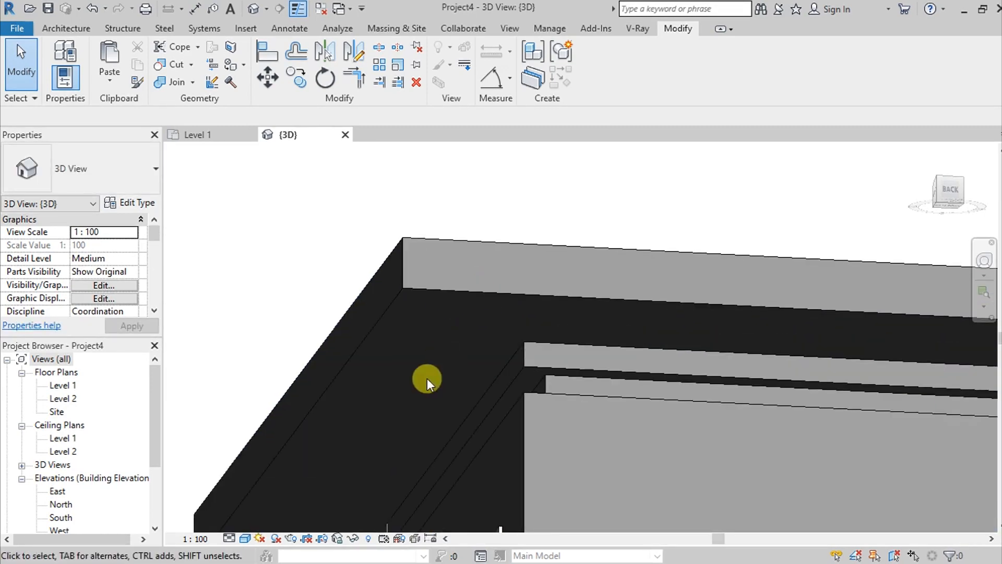
mouse_move(563, 394)
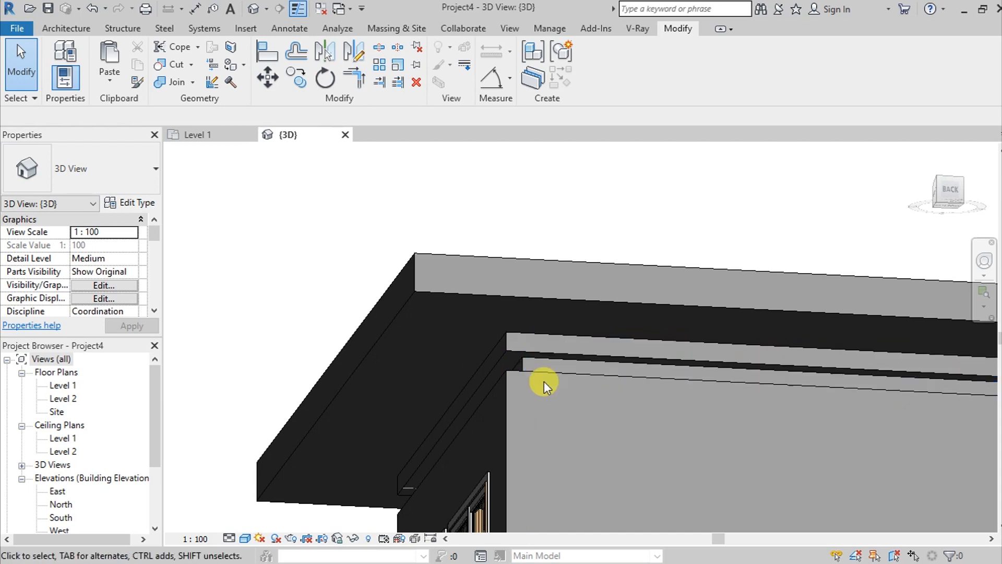
Start a new family from the Metric Generic Model face based template in the English templates folder.
left_click(16, 27)
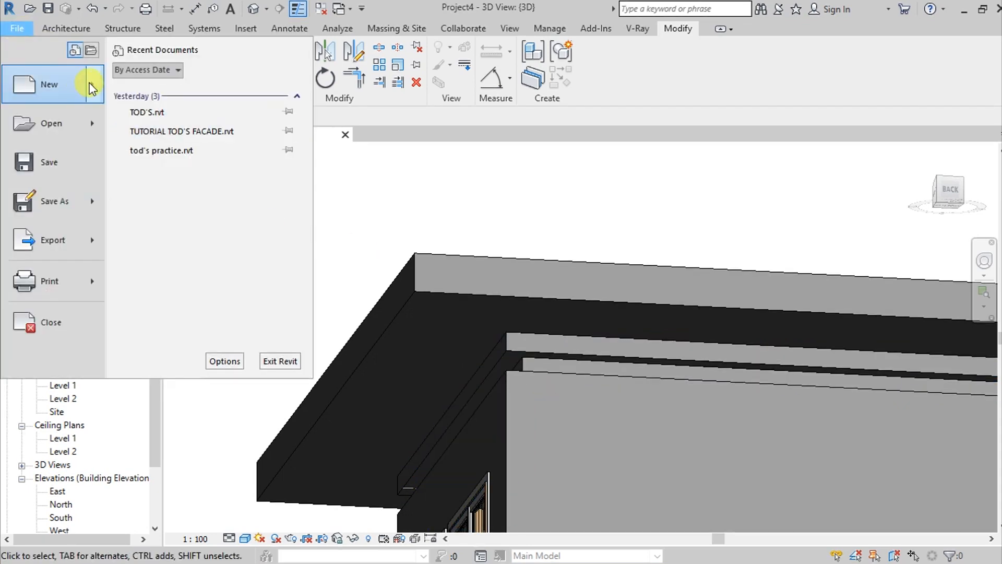
left_click(48, 84)
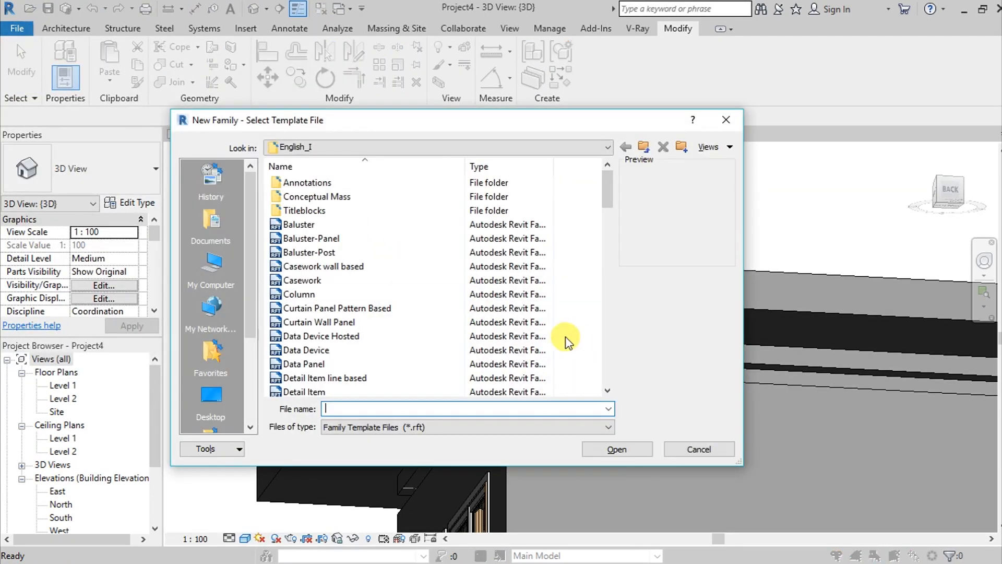
left_click(643, 147)
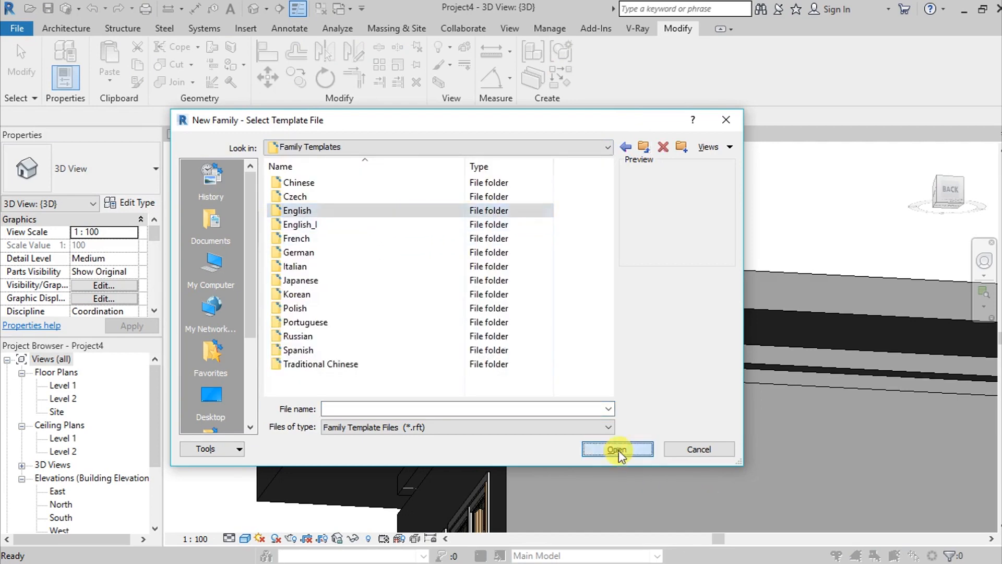
double_click(298, 211)
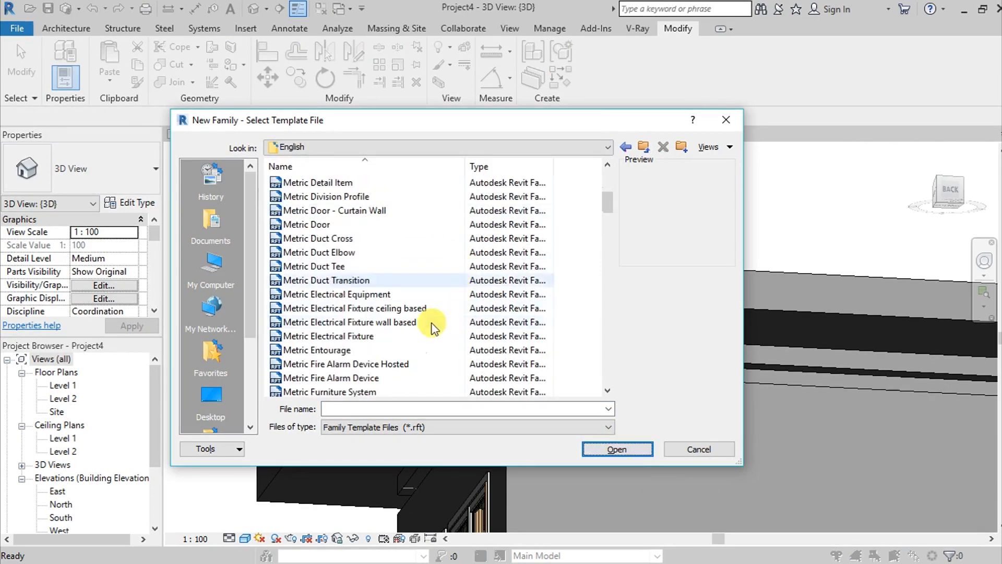
scroll("down", 3)
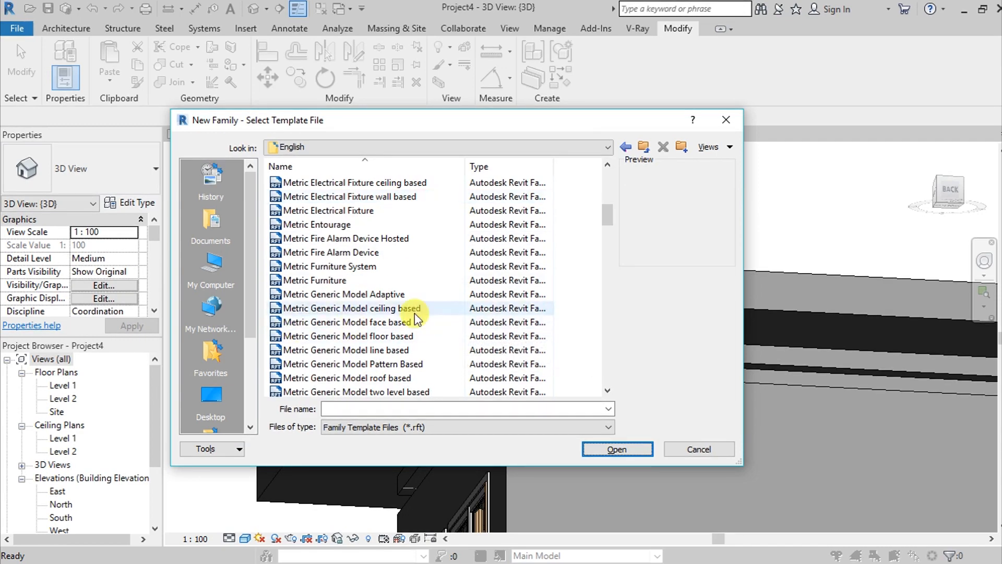
left_click(346, 321)
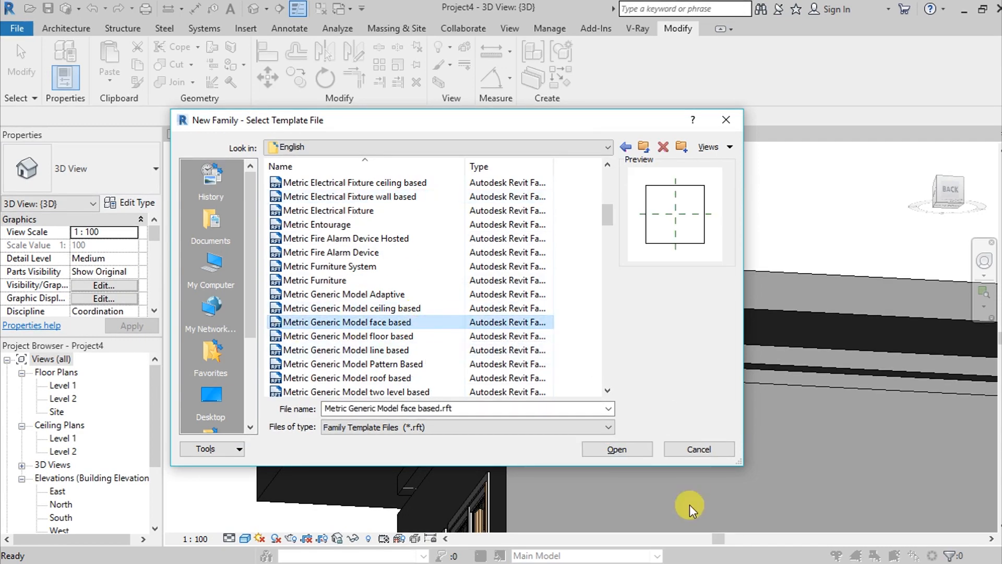
left_click(617, 448)
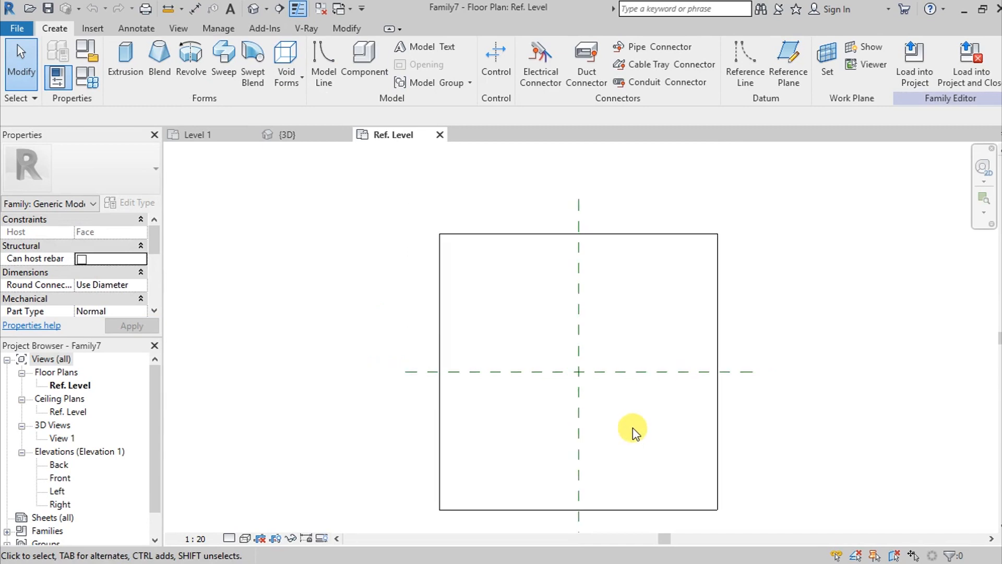
Sketch a thin void extrusion profile of width 1 on the centre reference plane.
left_click(286, 63)
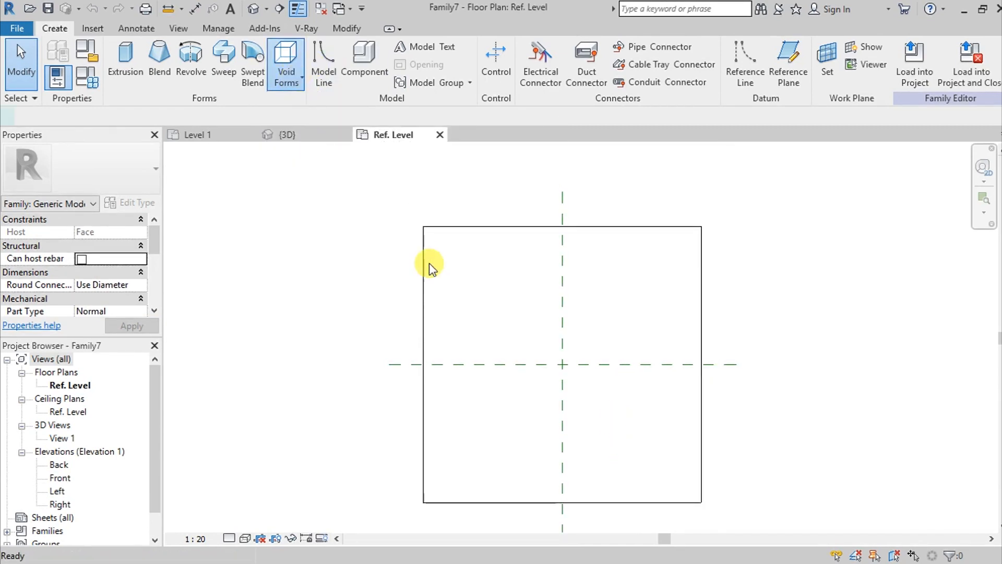
left_click(286, 58)
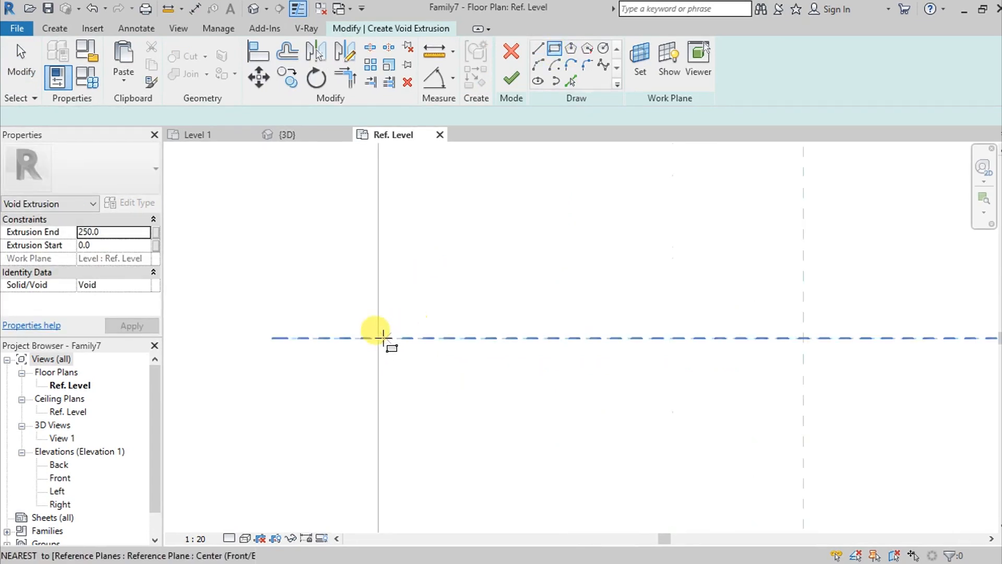
left_click(376, 338)
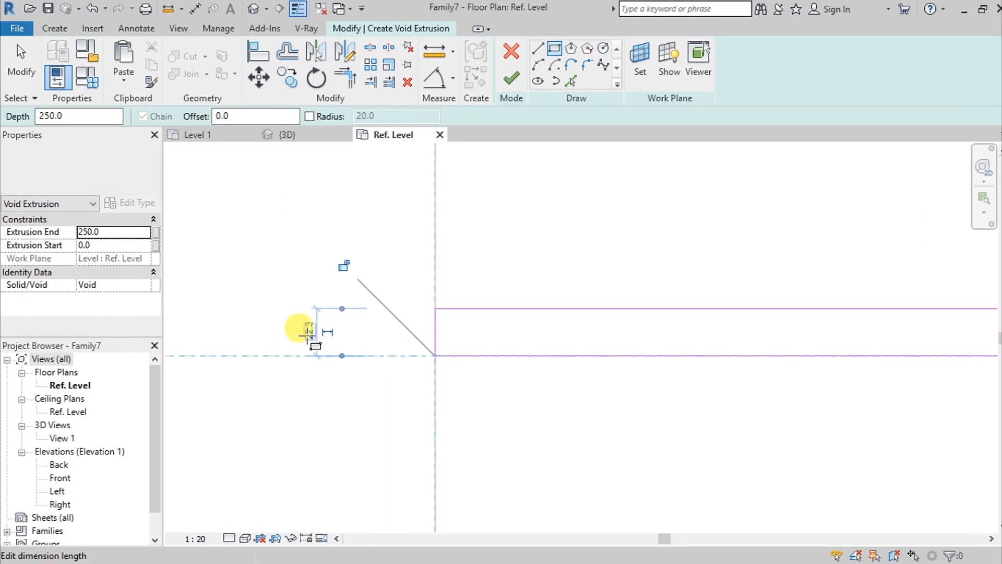
type("1")
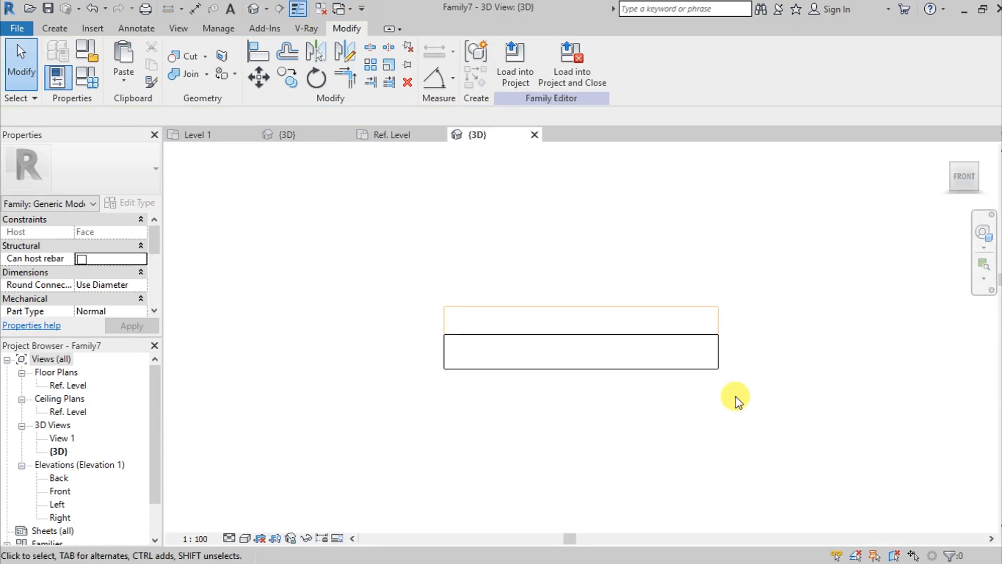
With hidden-line display, set the void extrusion to run from -15 up to 0.
left_click(246, 539)
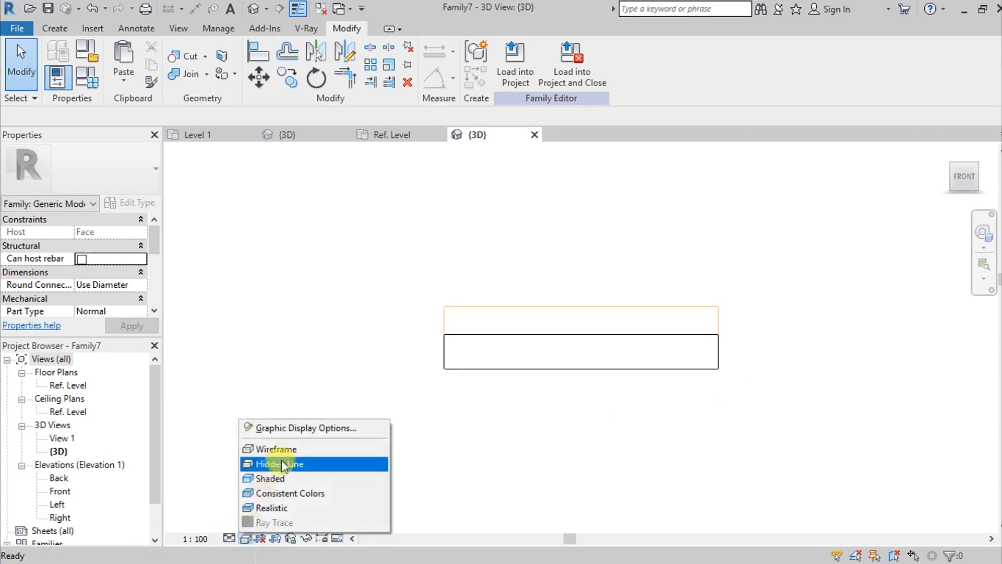
left_click(280, 464)
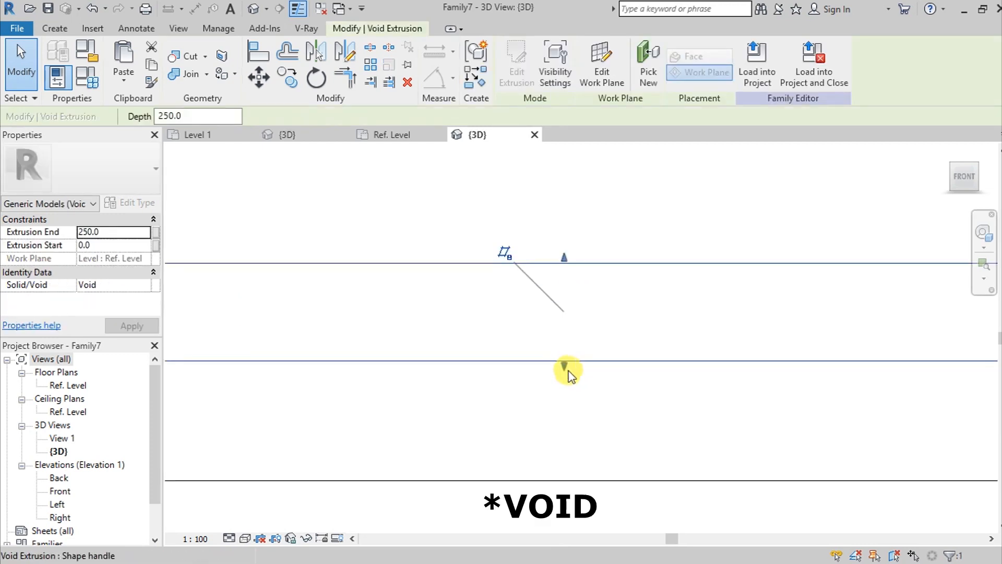
left_click_drag(565, 365, 559, 371)
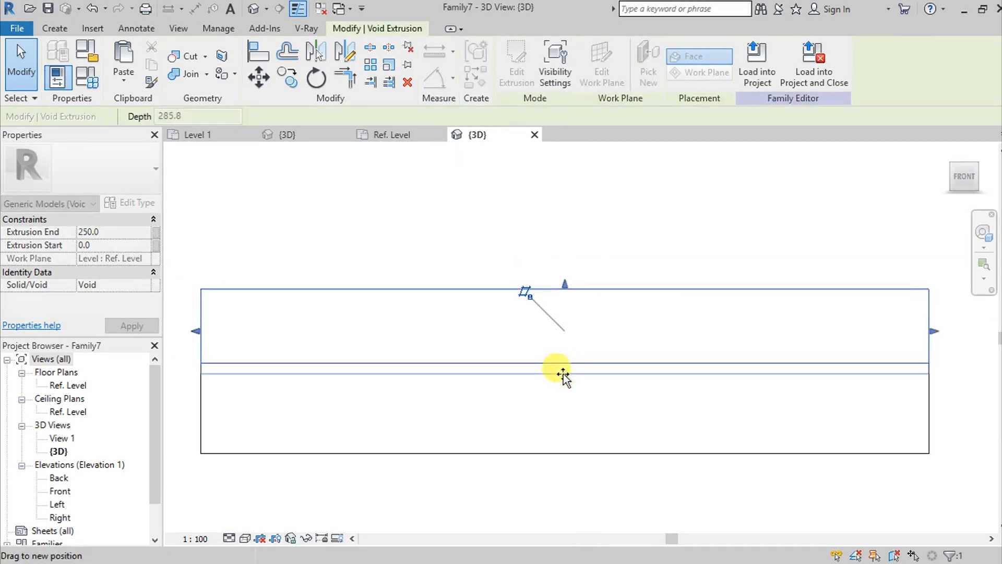
left_click_drag(562, 371, 561, 345)
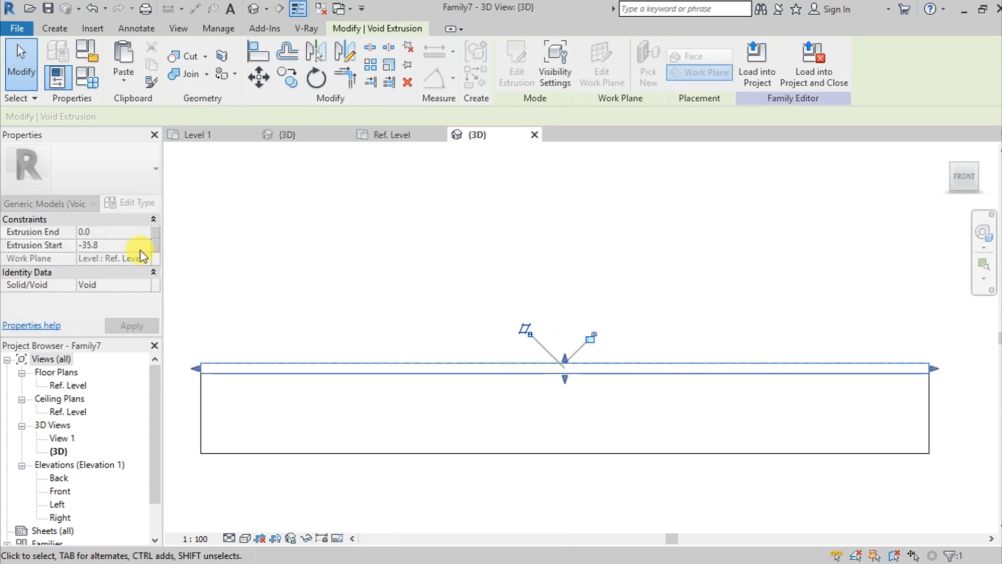
left_click(96, 245)
type("-15")
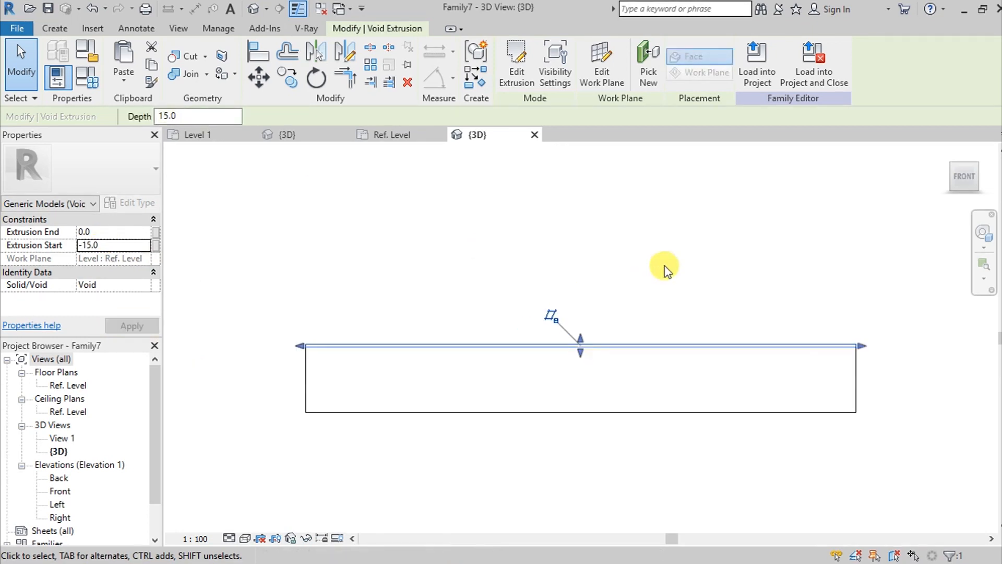
left_click_drag(665, 268, 741, 406)
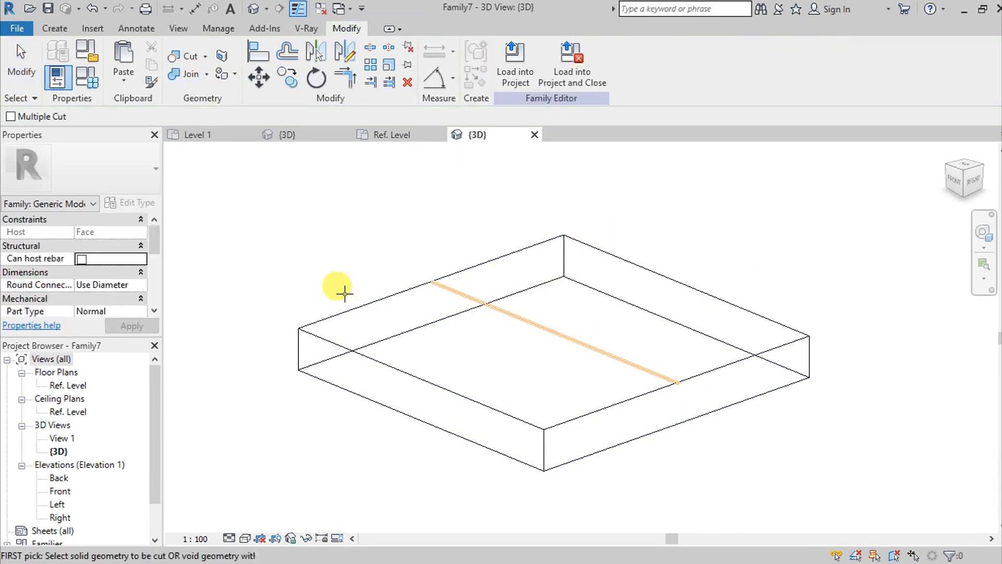
Zoom to the groove on the host slab and switch the family view to shaded display.
left_click(556, 341)
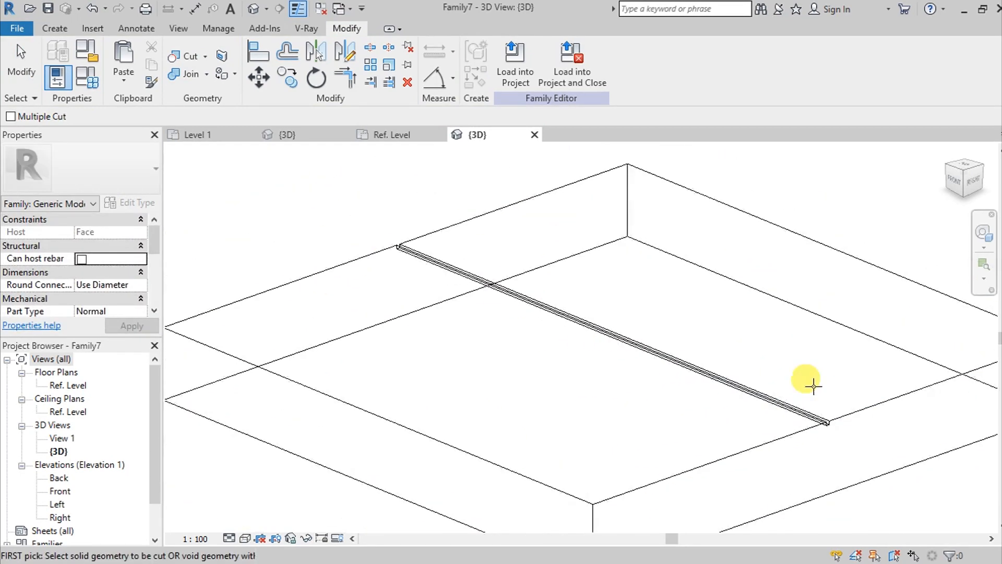
left_click_drag(805, 380, 415, 476)
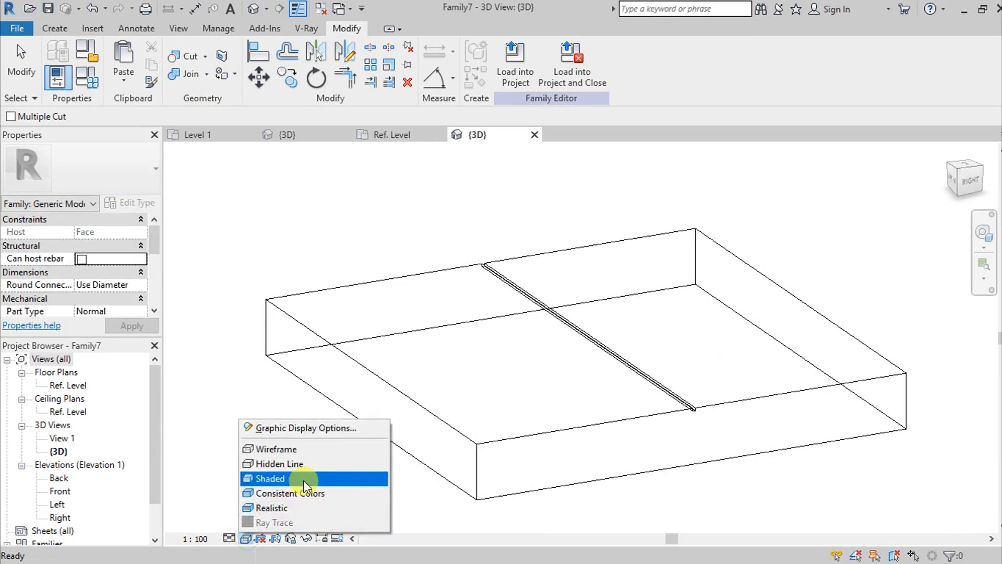
left_click(271, 478)
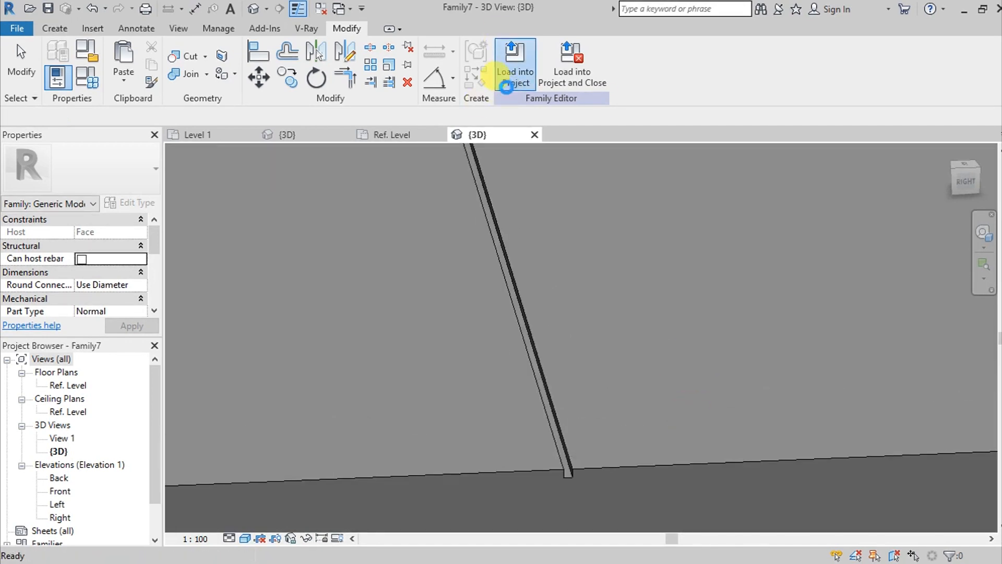
Load the groove family into the house project and place it on the roof slab's underside face.
left_click(516, 57)
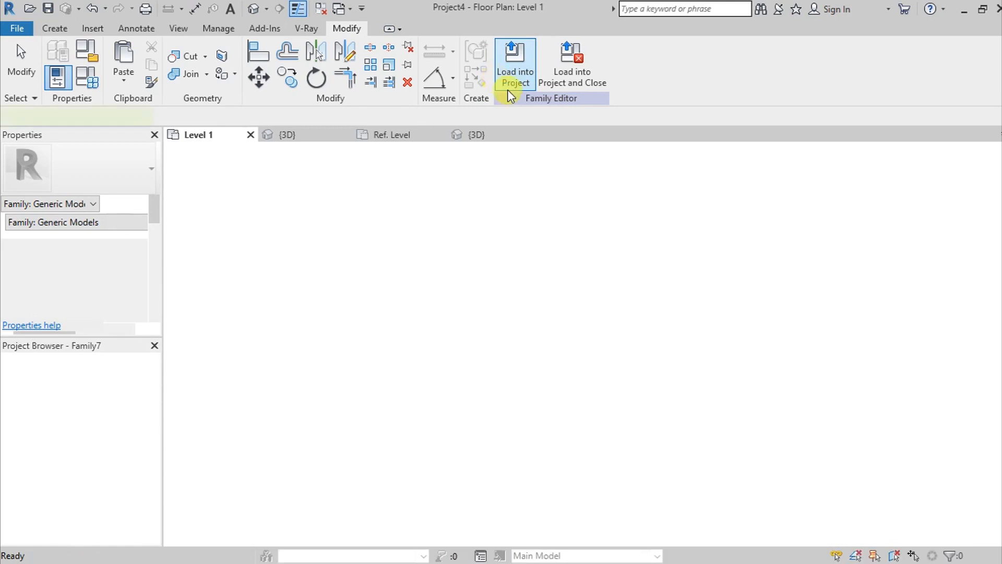
left_click(515, 58)
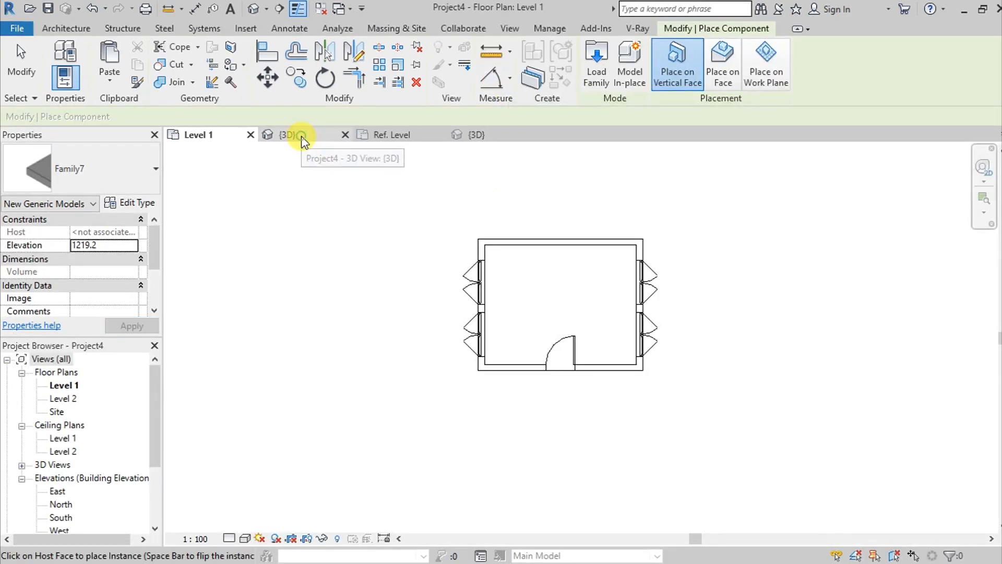
left_click(285, 135)
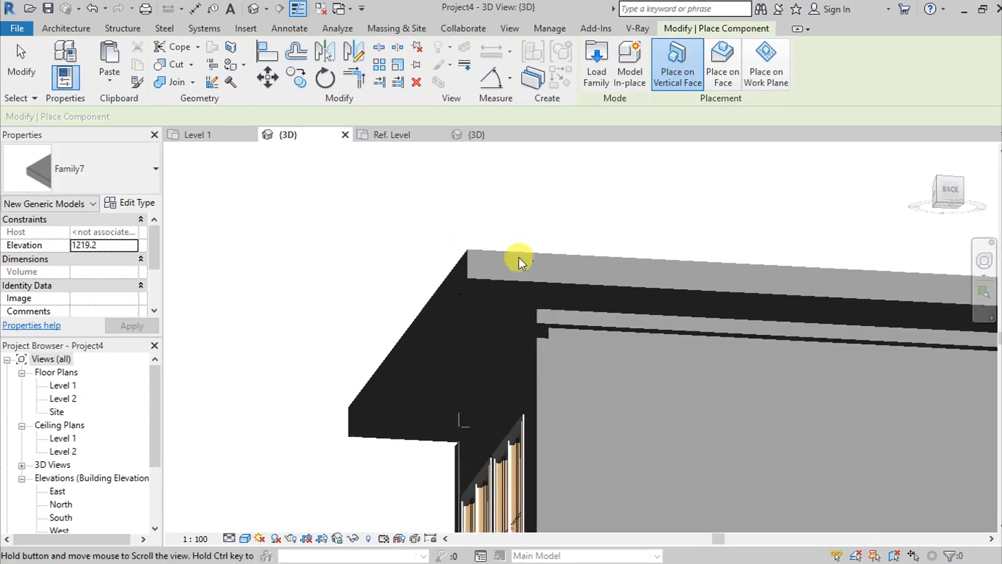
left_click(670, 62)
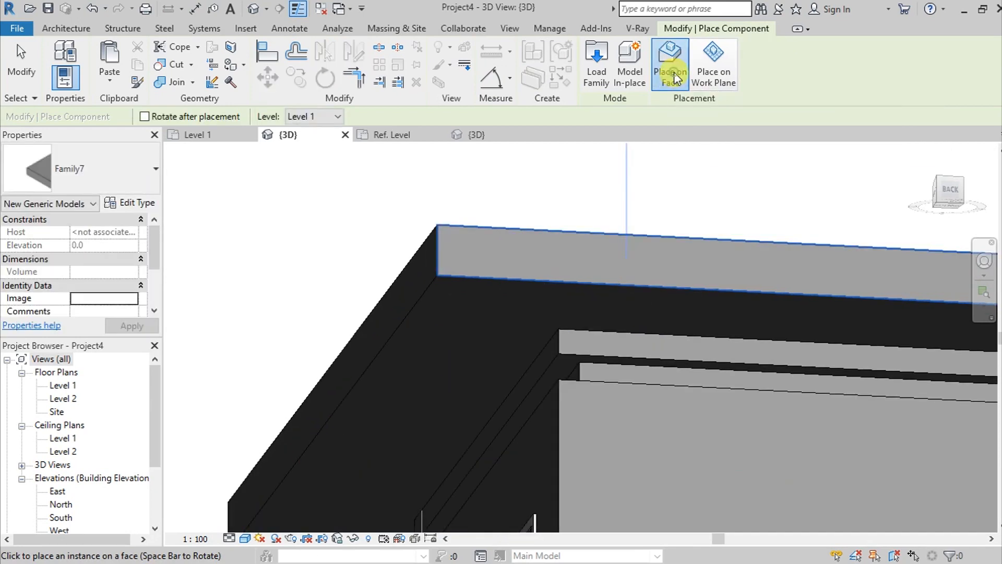
mouse_move(480, 282)
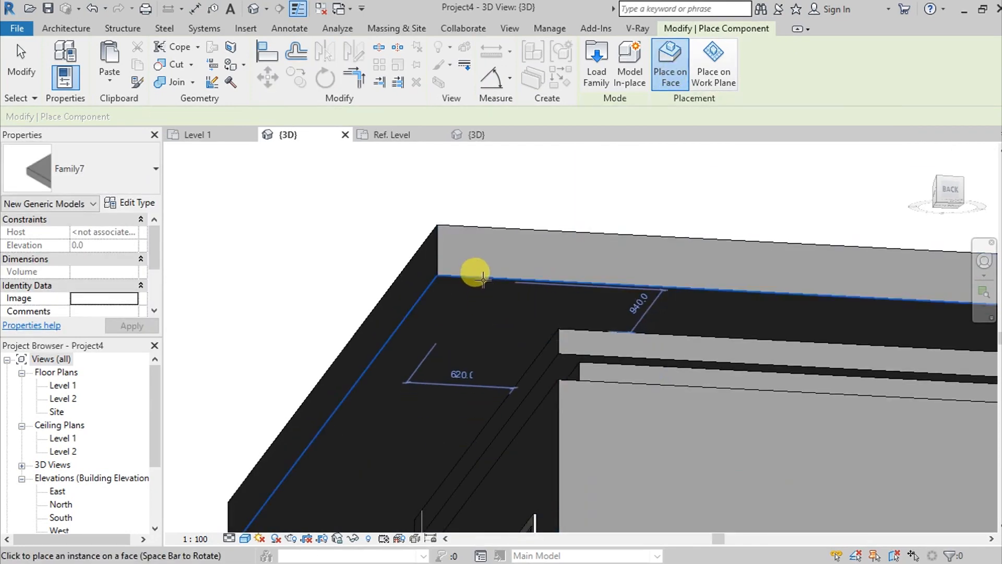
left_click(480, 279)
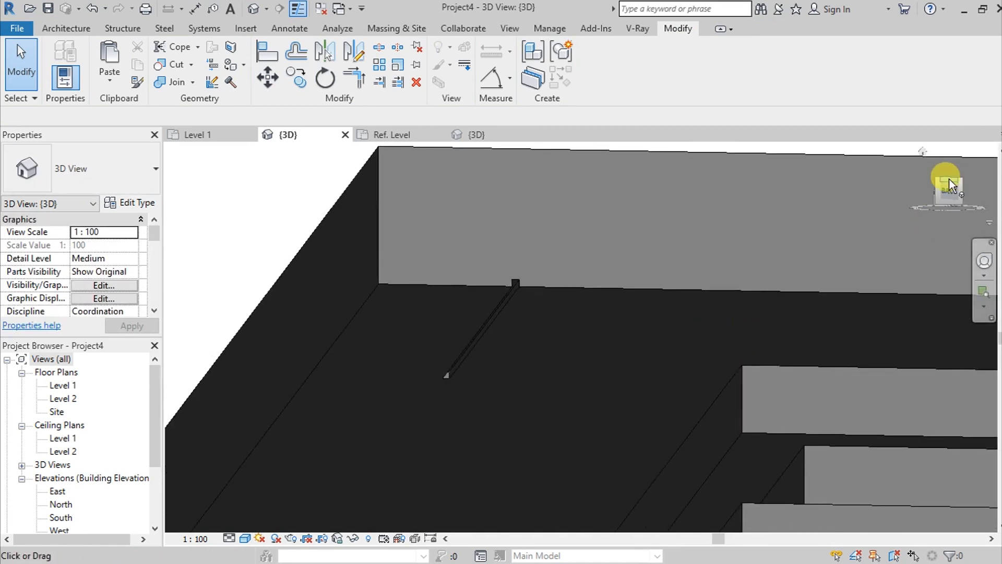
From a top hidden-line view, move the groove toward the roof slab's outer edge.
left_click(947, 188)
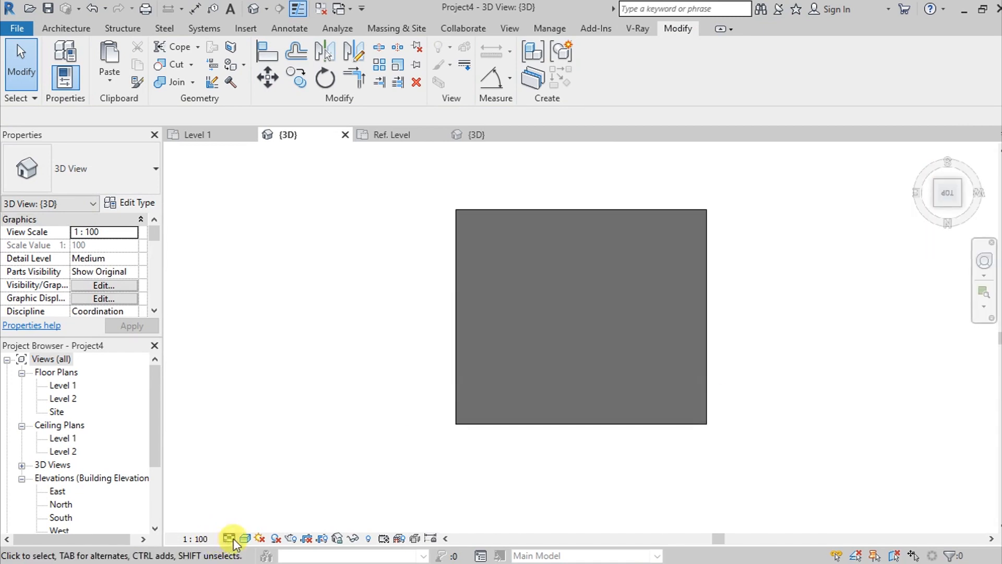
left_click(227, 538)
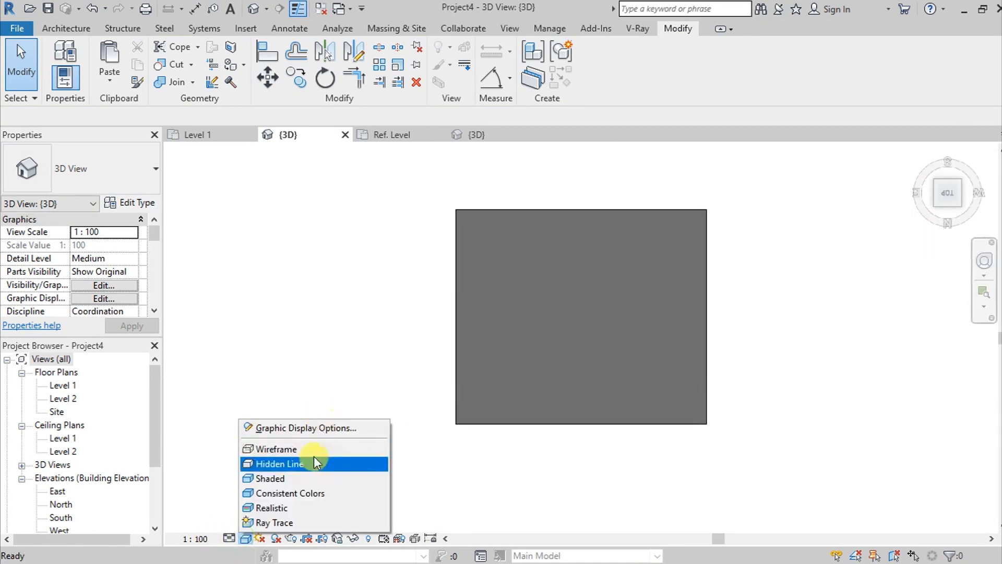
left_click(280, 463)
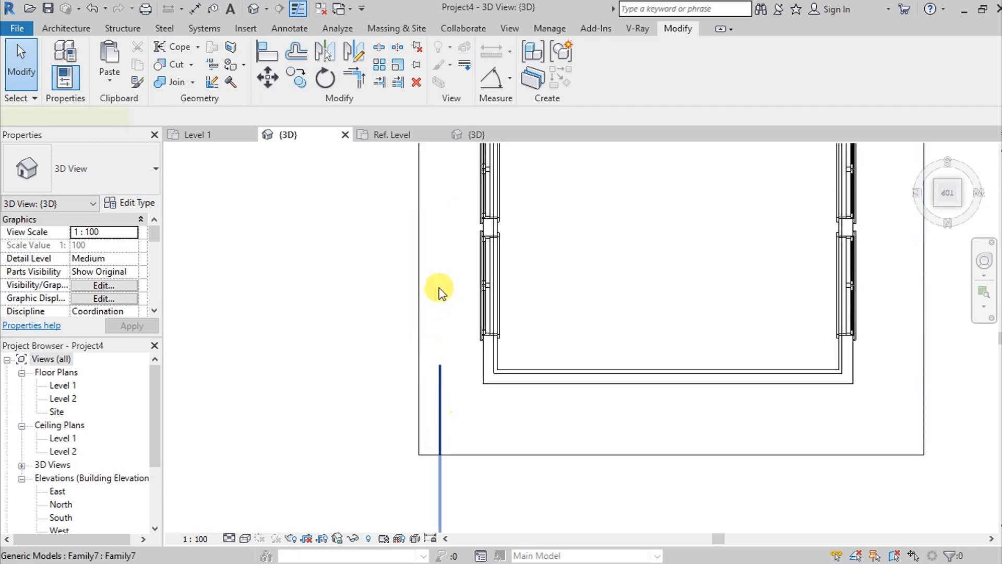
left_click(437, 348)
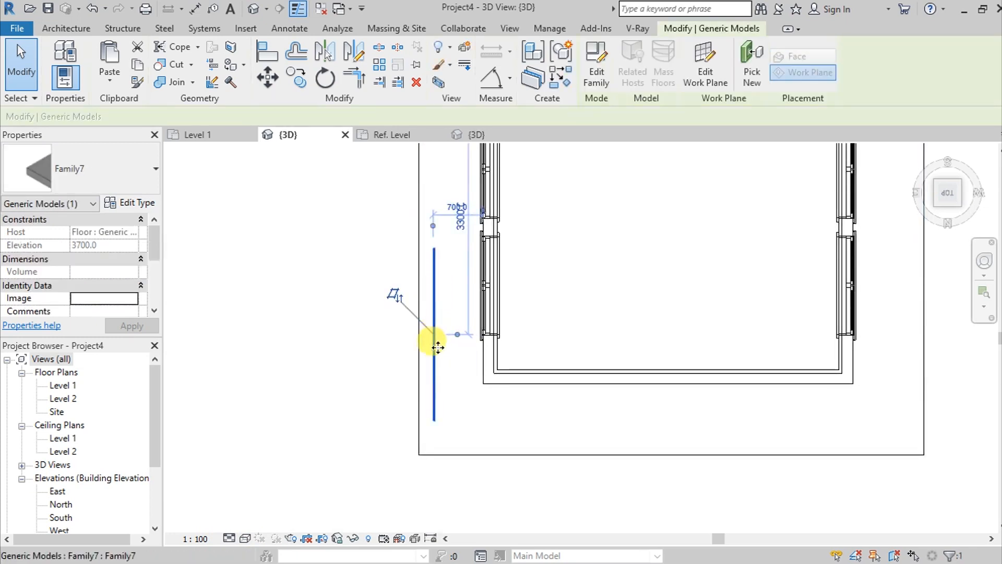
left_click_drag(438, 347, 452, 386)
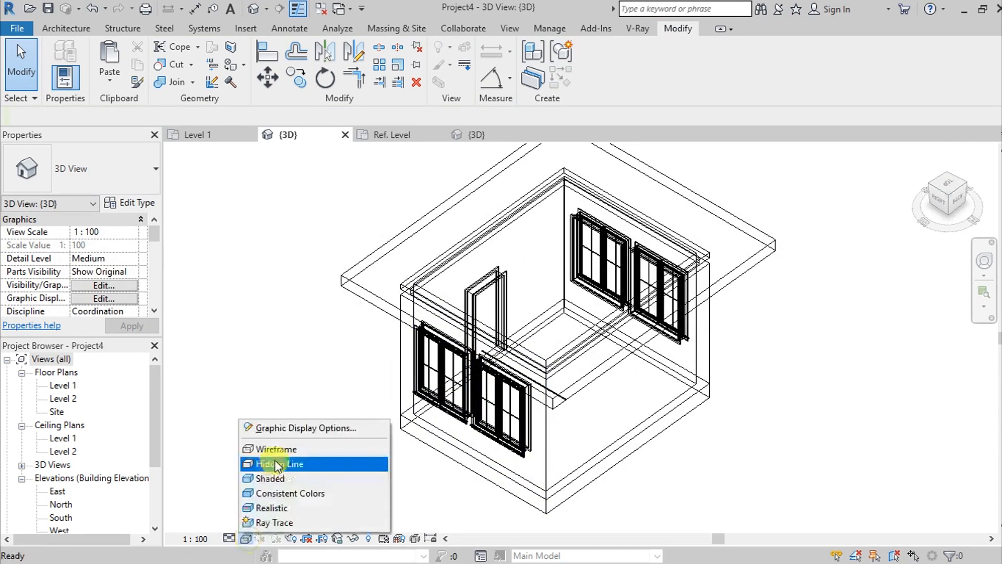
Show the house shaded and orbit to view the roof underside.
left_click(271, 478)
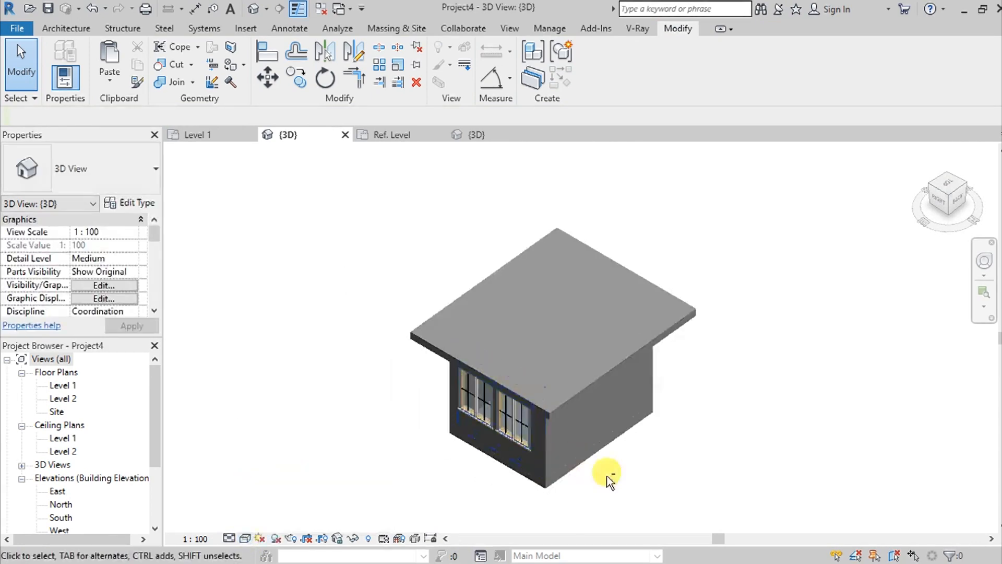
left_click_drag(608, 478, 536, 274)
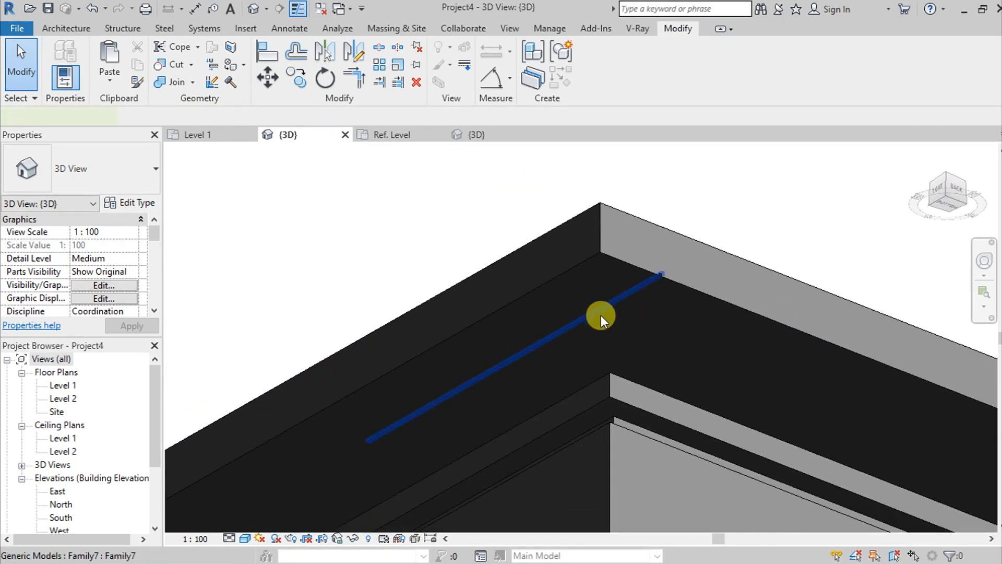
Return to the groove family's Ref. Level plan and select its void extrusion.
left_click(601, 317)
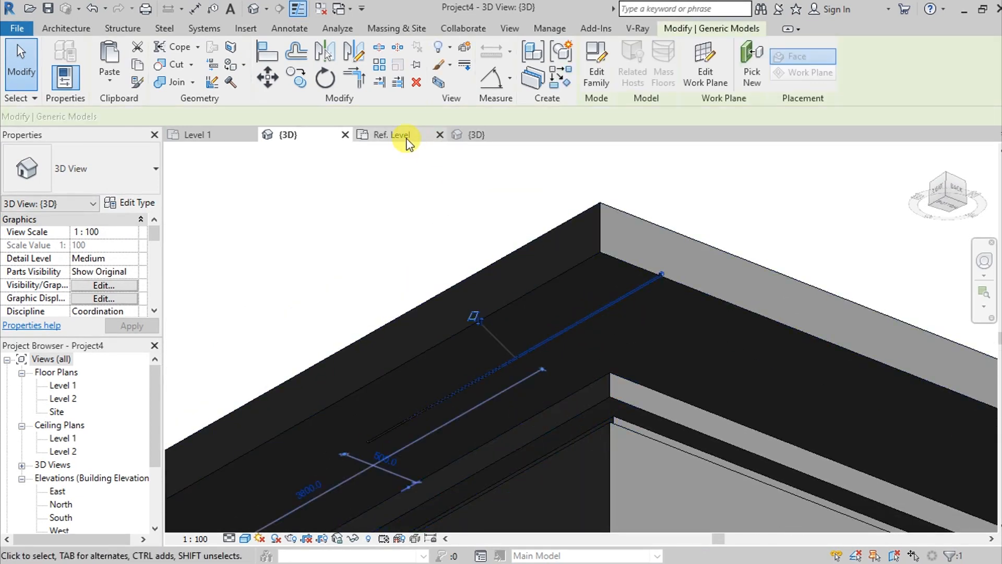
left_click(391, 134)
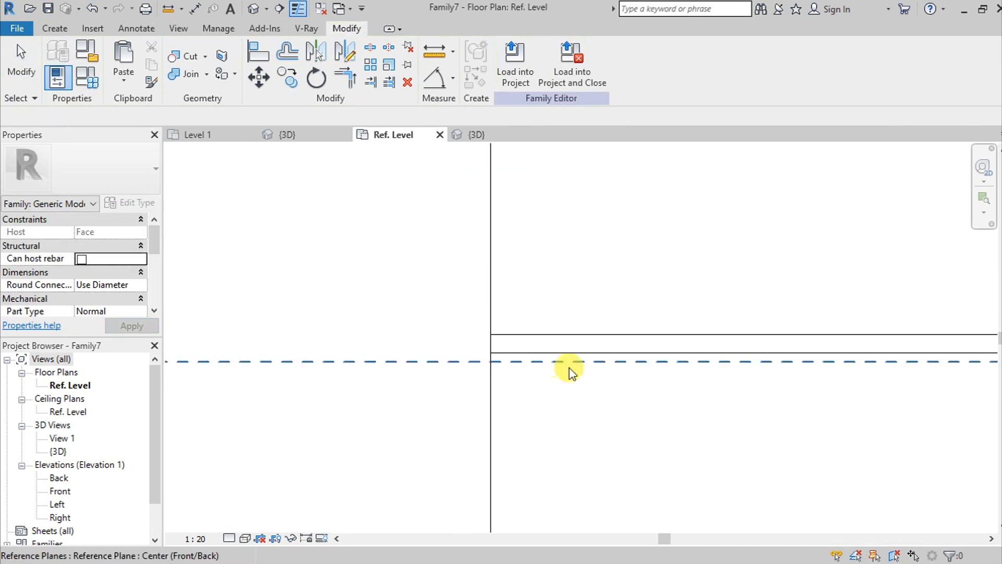
left_click(559, 345)
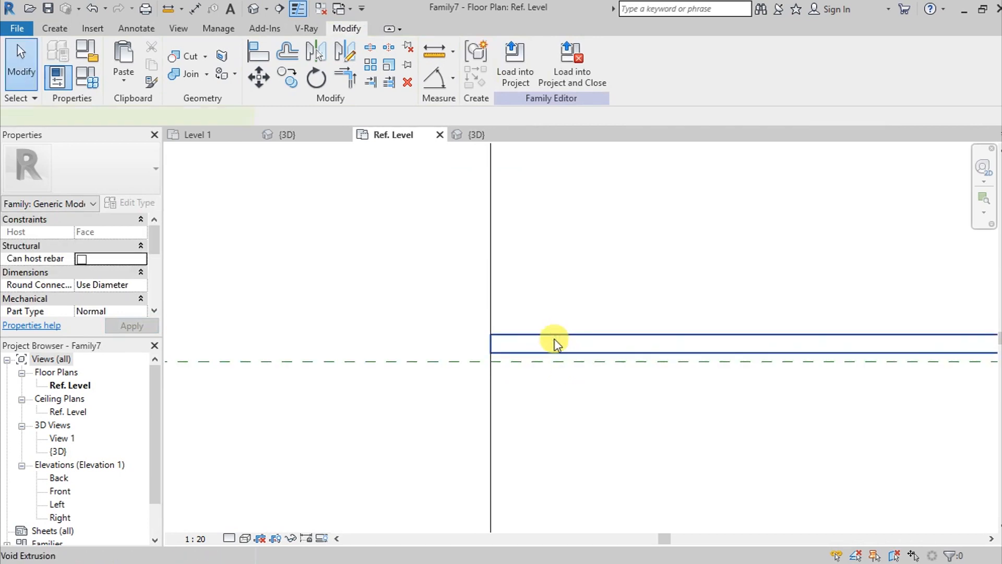
left_click(553, 341)
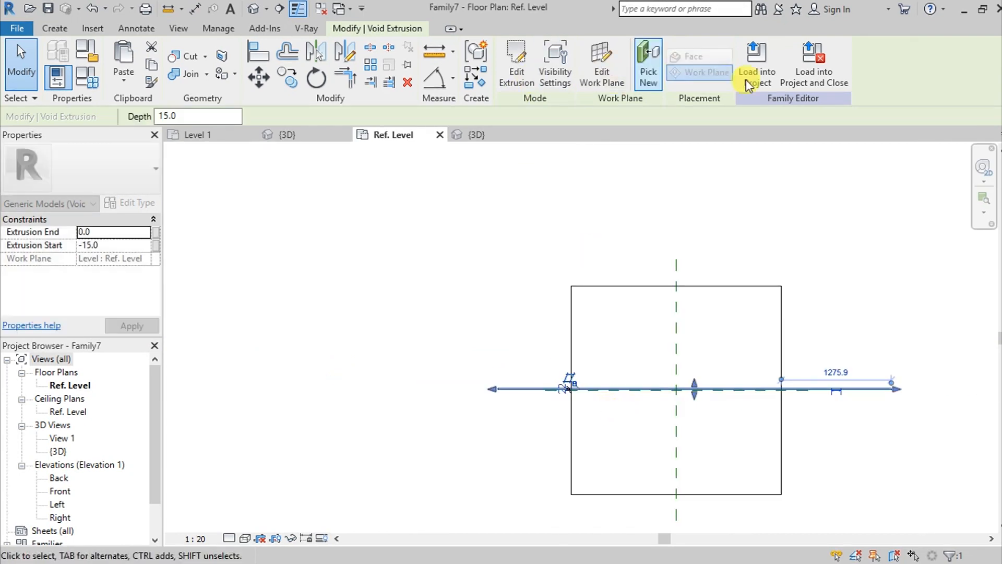
Reload the family into the house project, overwriting the existing version, and inspect the roof groove in 3D.
left_click(756, 57)
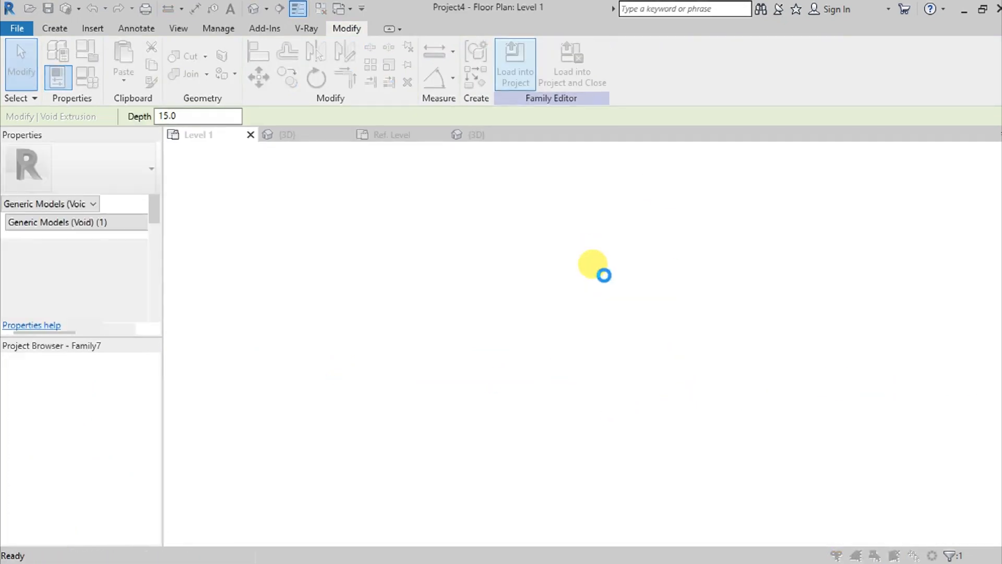
left_click(516, 63)
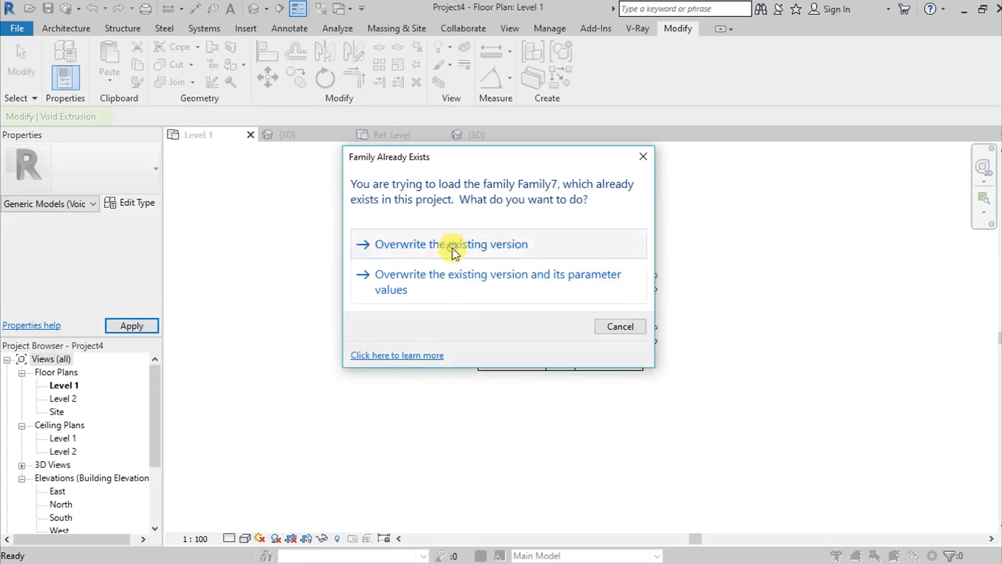
left_click(453, 244)
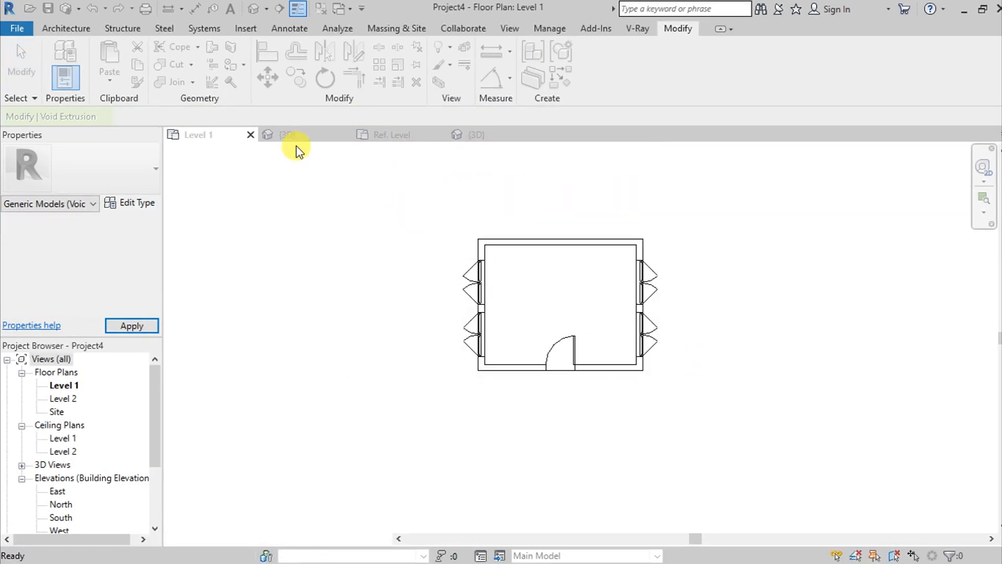
left_click(288, 133)
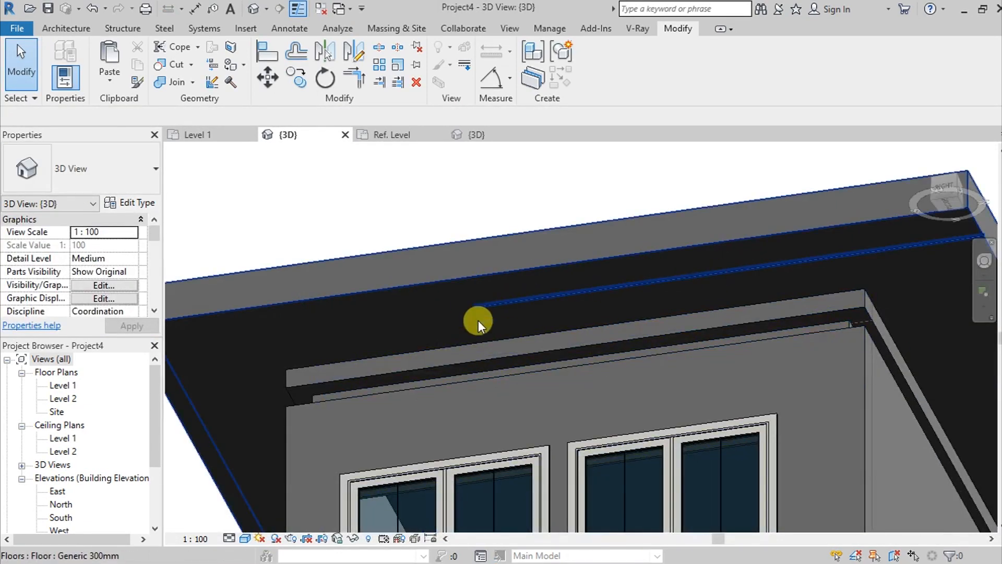
left_click_drag(478, 319, 689, 364)
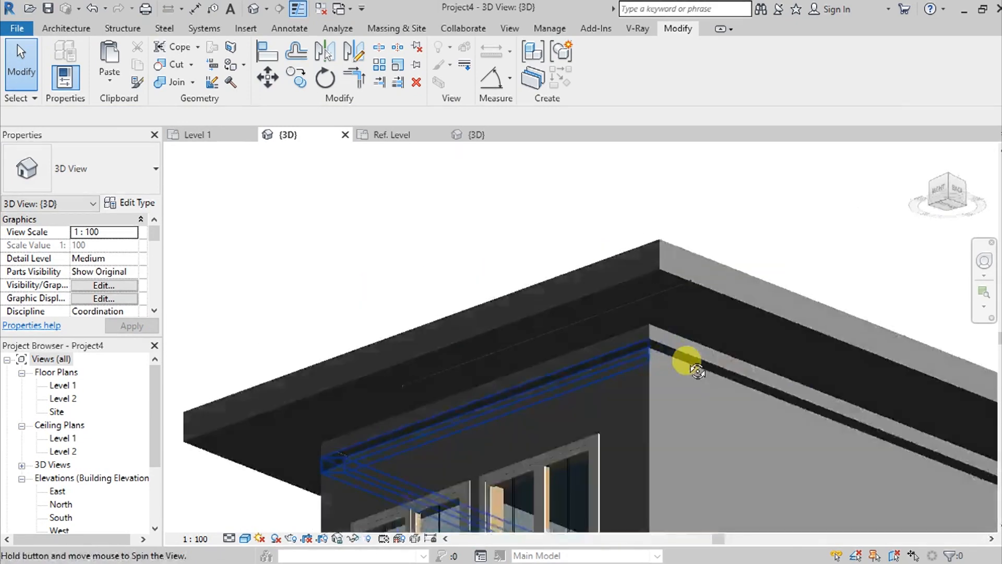